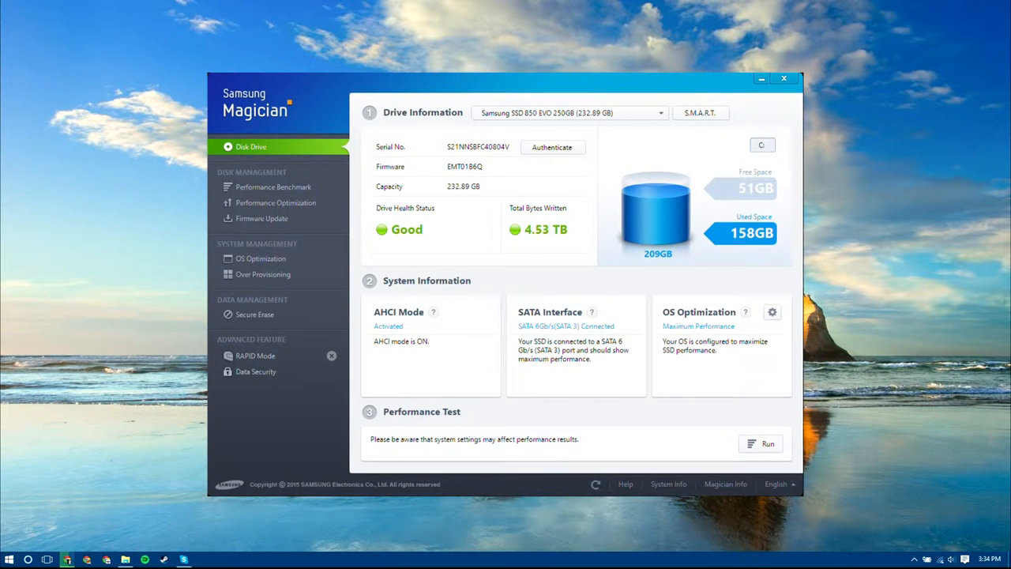
Visit Performance Optimization, Firmware Update, Over Provisioning and RAPID Mode pages for the SSD.
left_click(275, 203)
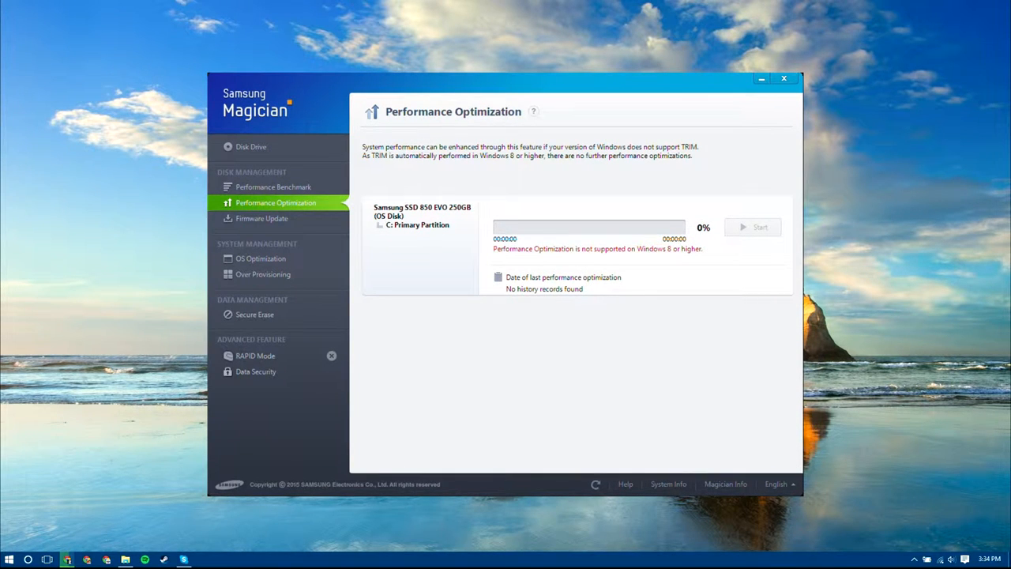
left_click(262, 218)
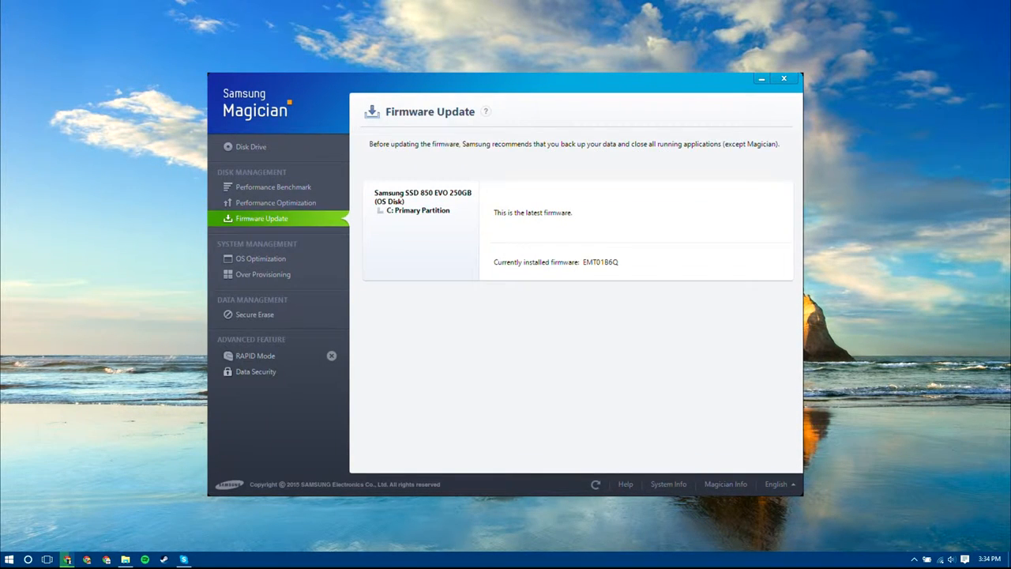
left_click(262, 274)
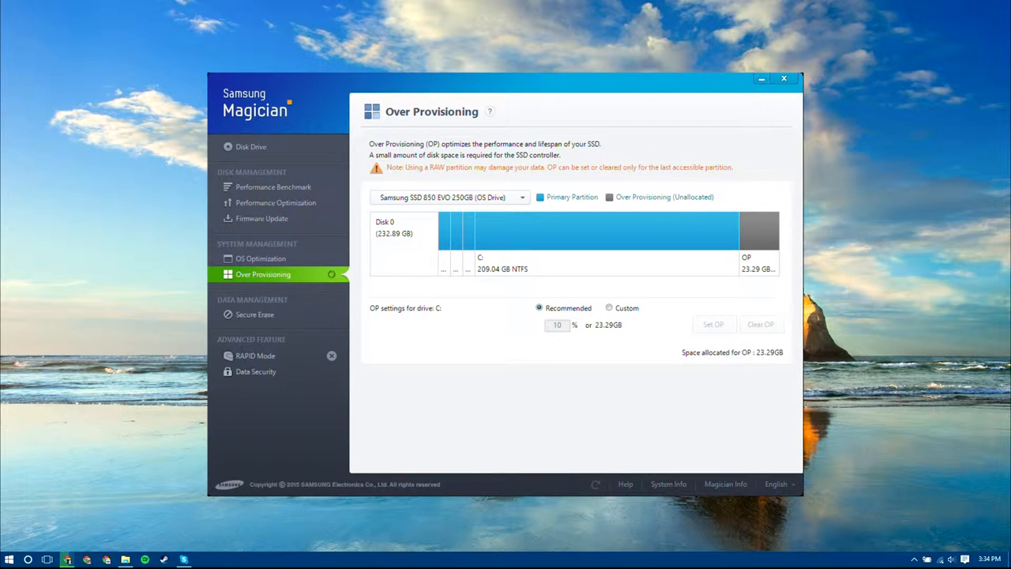
left_click(256, 356)
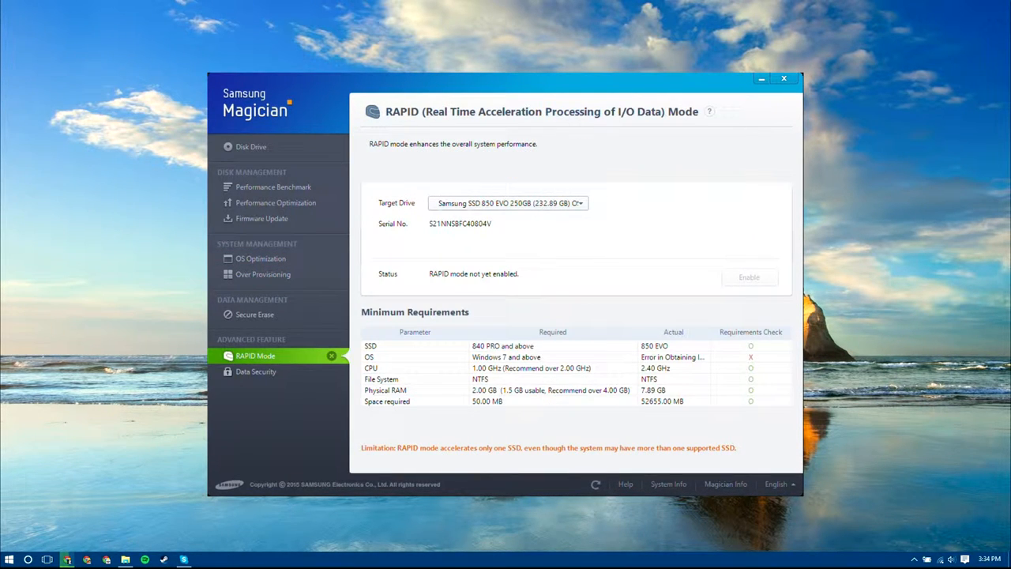